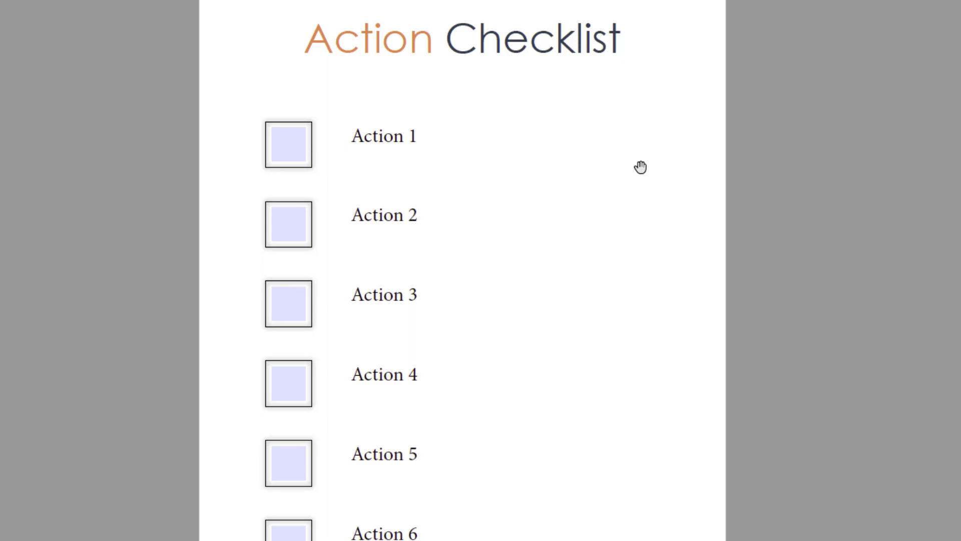
Tick four of the Action check boxes in the exported PDF to test they respond.
{"action": "left_click", "coordinate": [288, 144]}
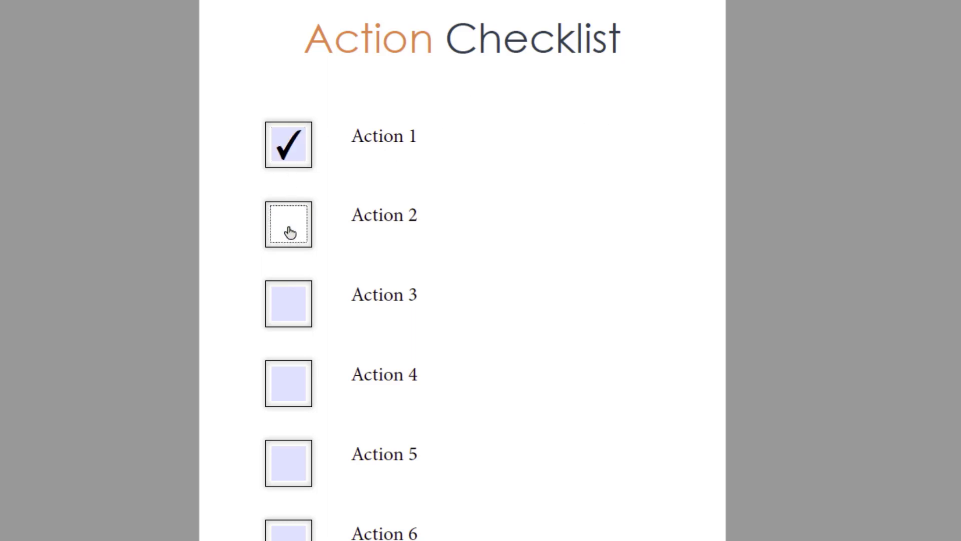
{"action": "left_click", "coordinate": [288, 304]}
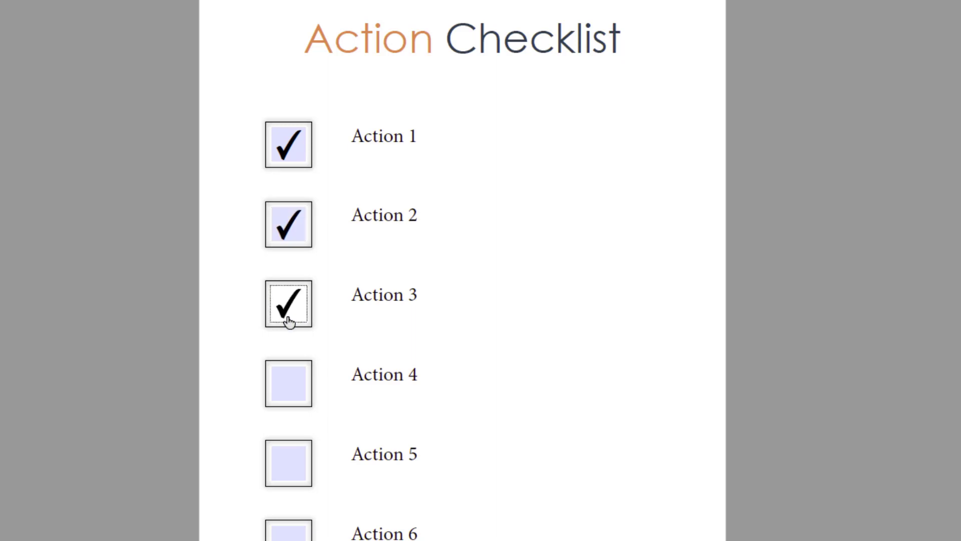
{"action": "left_click", "coordinate": [288, 383]}
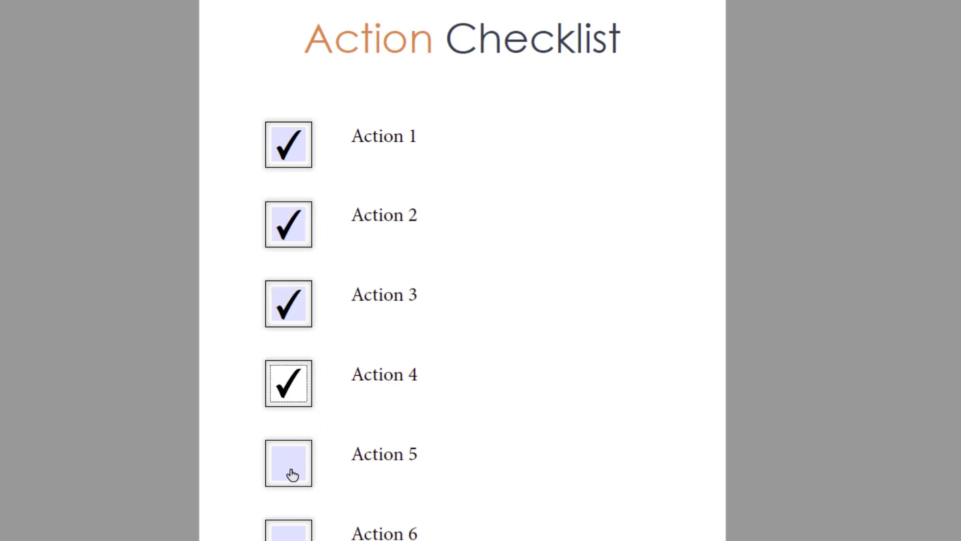
{"action": "left_click", "coordinate": [289, 462]}
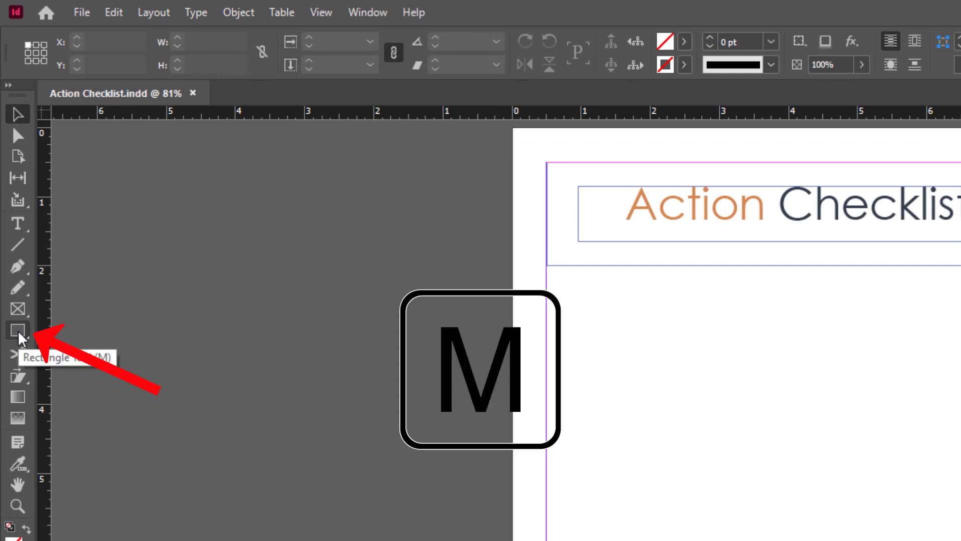
Shift-drag a small perfectly square frame with the Rectangle Tool beneath the checklist title.
{"action": "left_click_drag", "start_coordinate": [273, 181], "coordinate": [301, 208]}
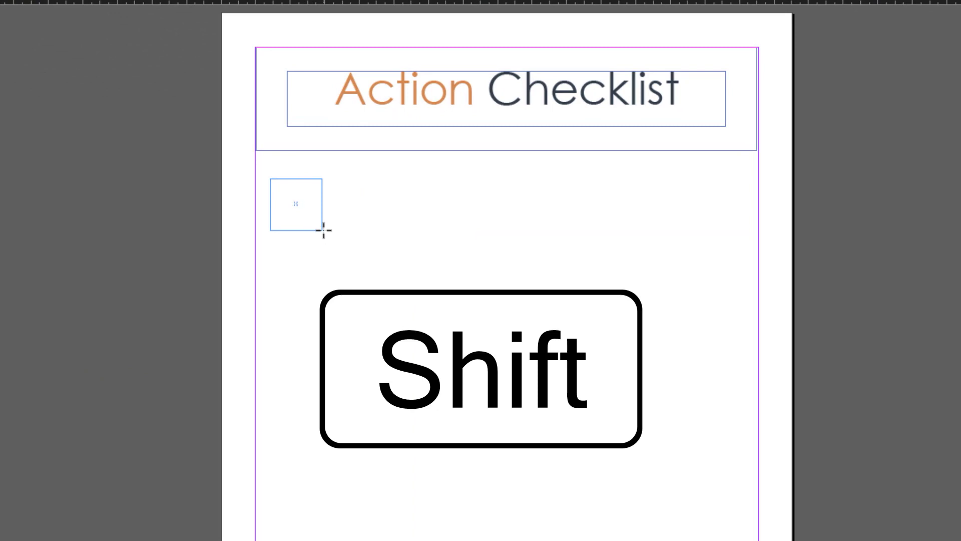
{"action": "key", "text": "shift"}
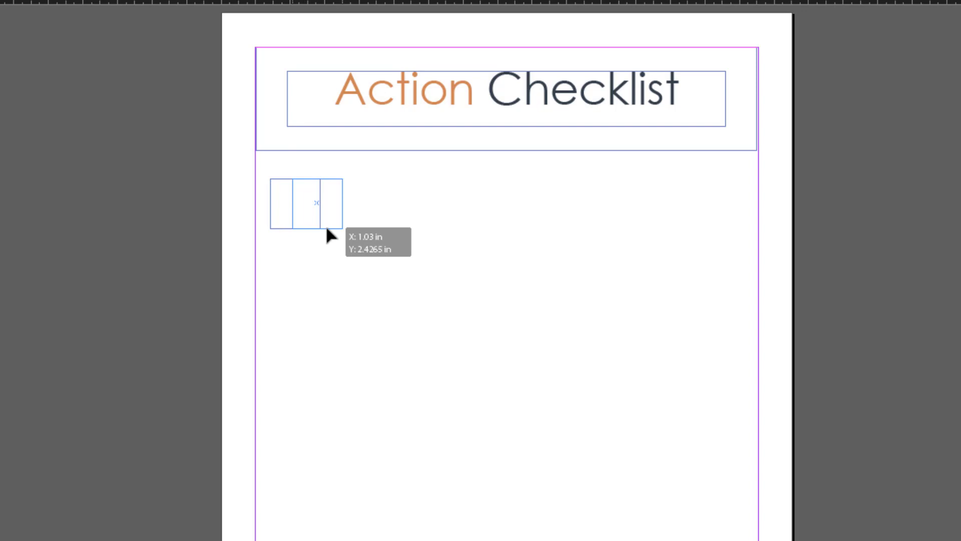
{"action": "left_click_drag", "start_coordinate": [317, 204], "coordinate": [317, 203]}
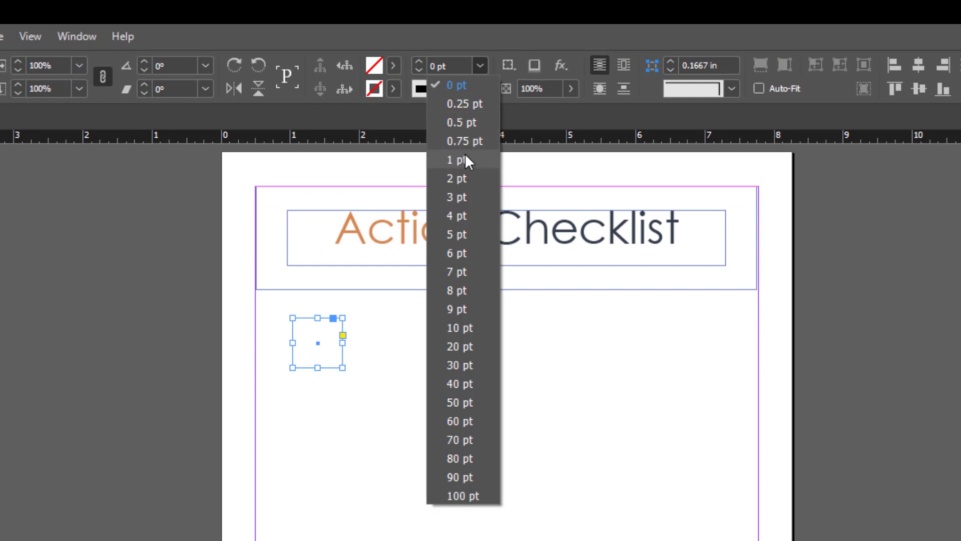
Apply a 1 pt black stroke and a soft drop shadow to the checkbox square.
{"action": "left_click", "coordinate": [456, 160]}
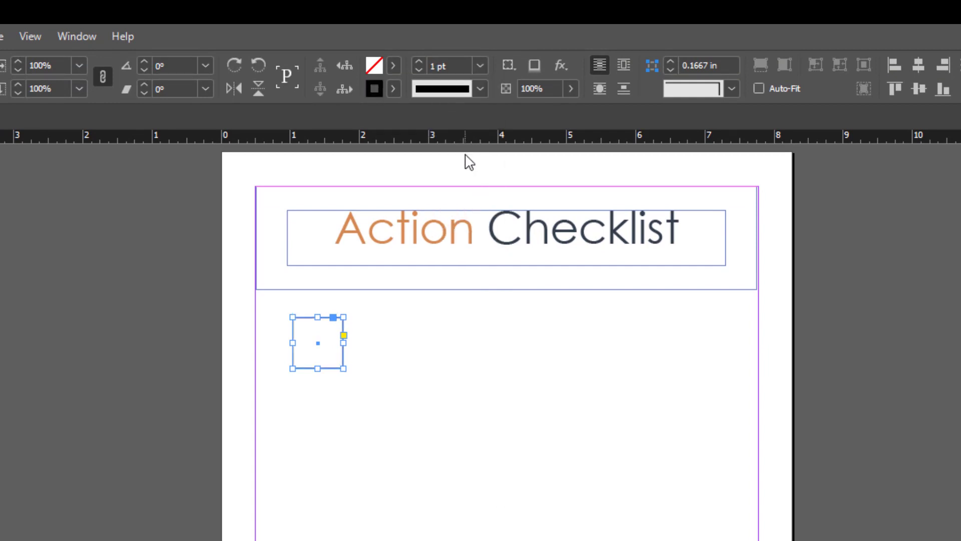
{"action": "key", "text": "ctrl+alt+m"}
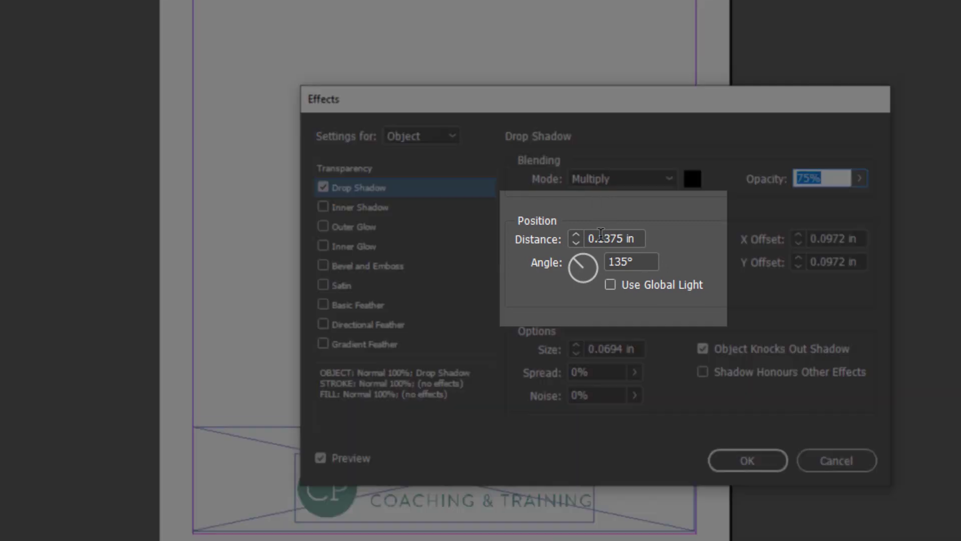
{"action": "left_click", "coordinate": [610, 238]}
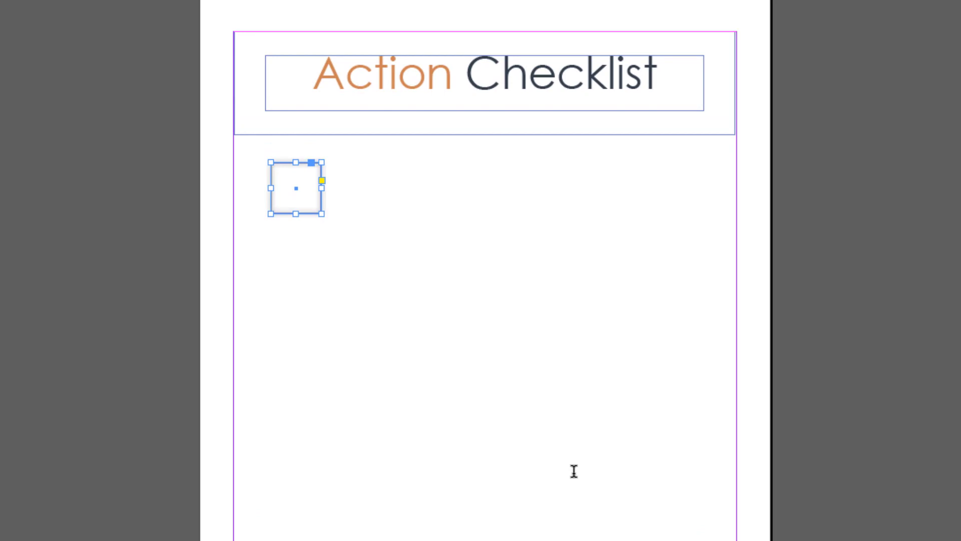
{"action": "mouse_move", "coordinate": [319, 416]}
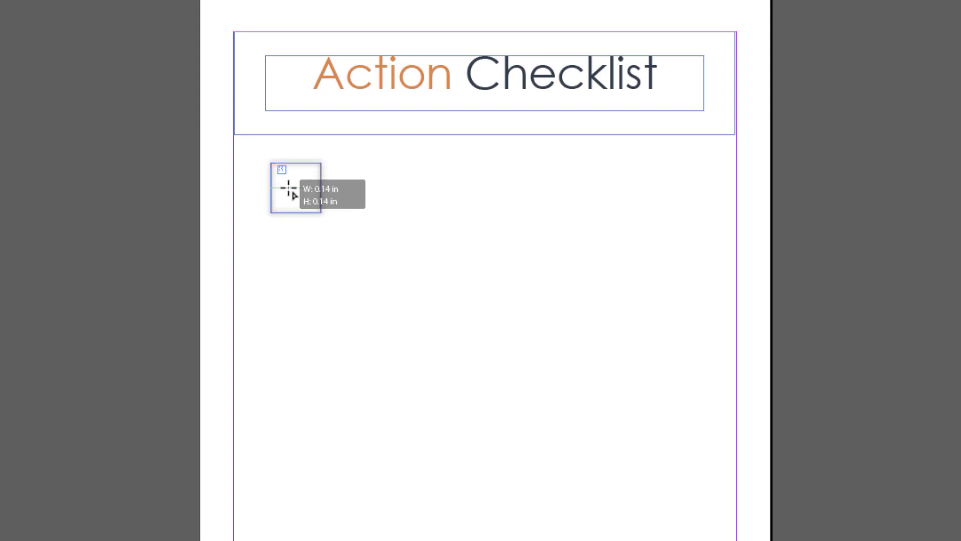
Draw a second, smaller square nested inside the shadowed box.
{"action": "left_click_drag", "start_coordinate": [287, 187], "coordinate": [323, 220]}
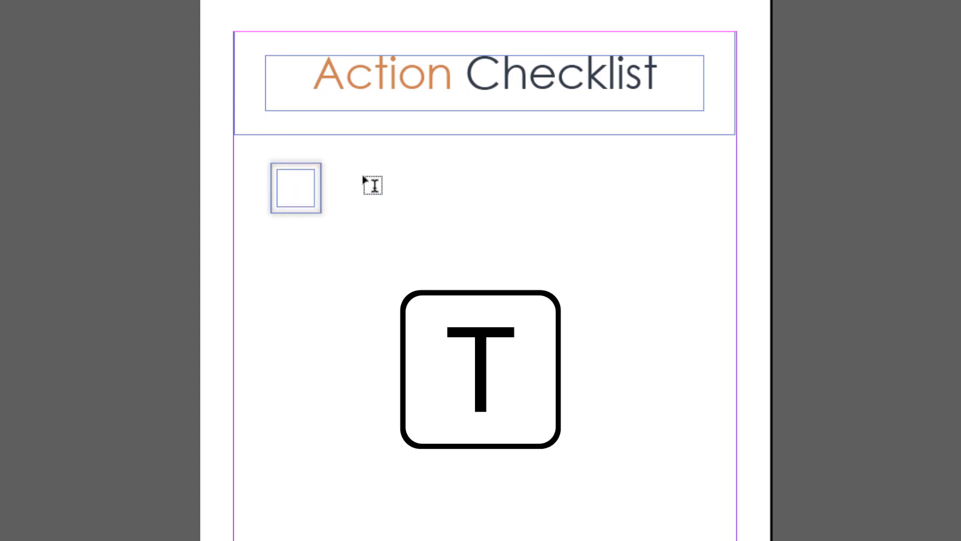
Create a text frame reading 'Action 1' beside the box and increase its point size.
{"action": "type", "text": "Action 1"}
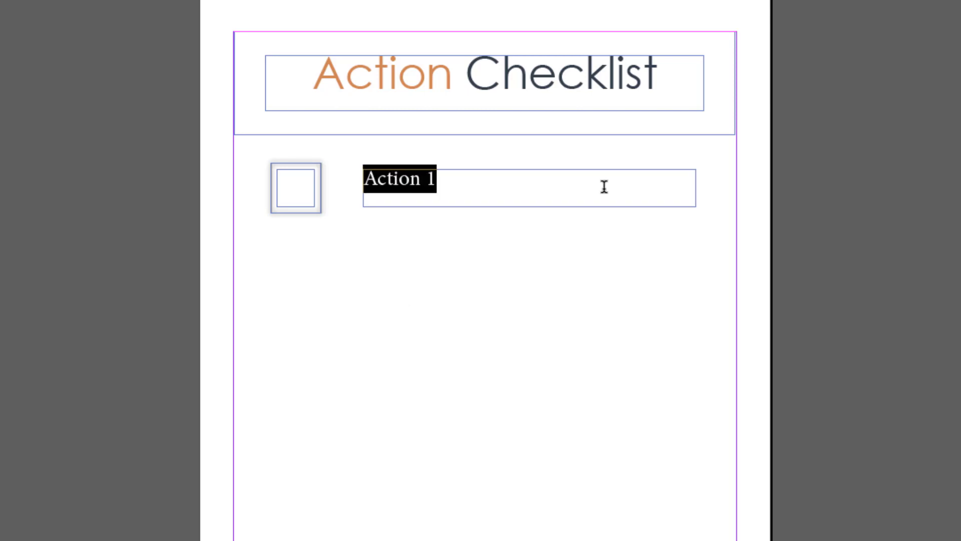
{"action": "key", "text": "ctrl+shift+."}
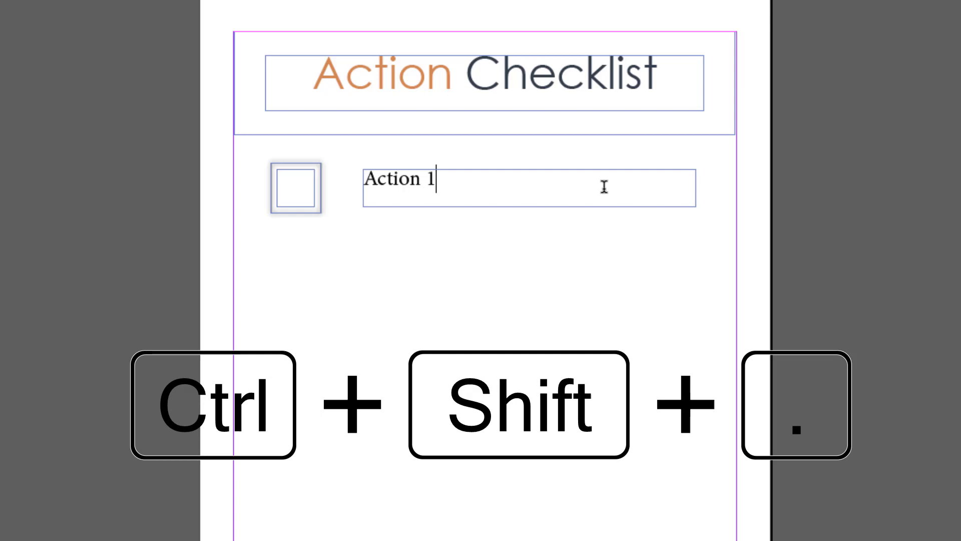
{"action": "left_click", "coordinate": [295, 188]}
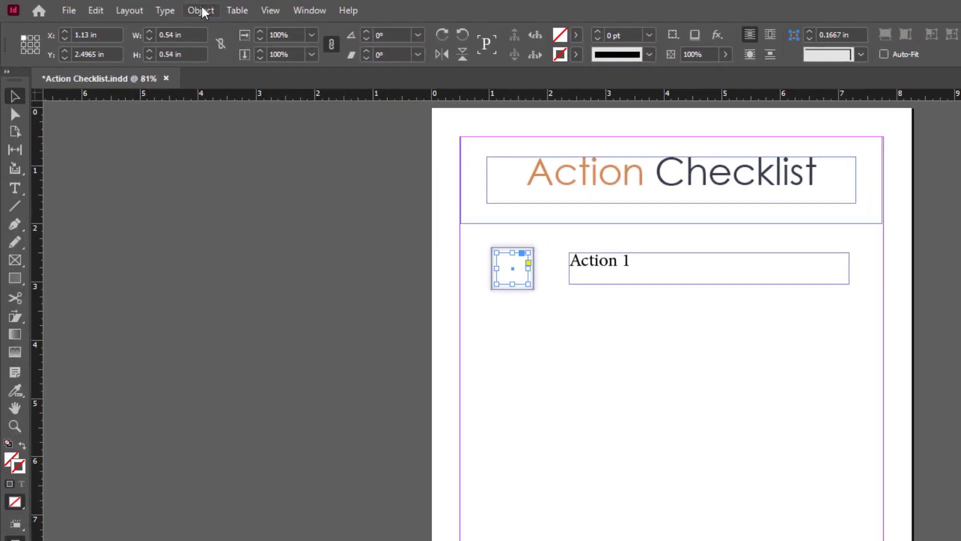
Convert the framed square to a check box via Object > Interactive > Convert to Check Box.
{"action": "left_click", "coordinate": [200, 10]}
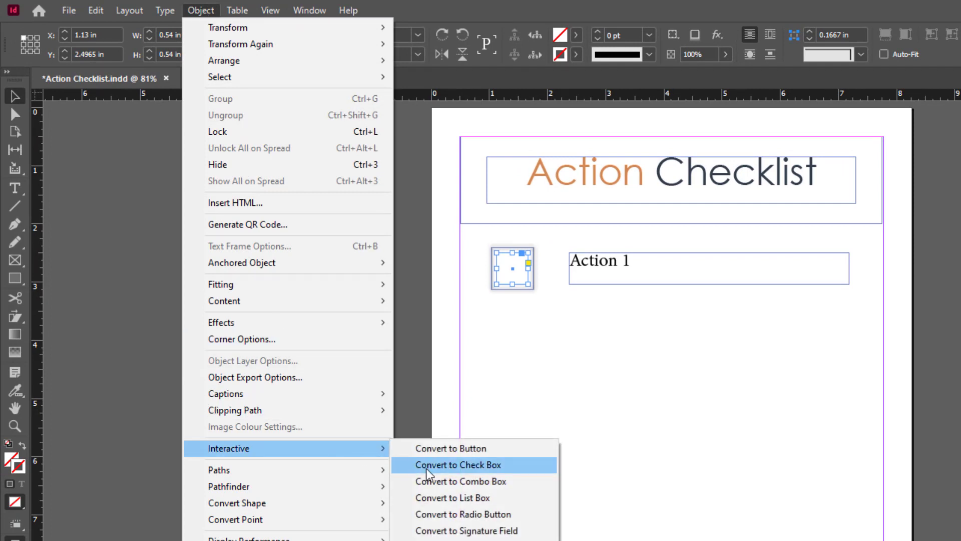
{"action": "left_click", "coordinate": [458, 464]}
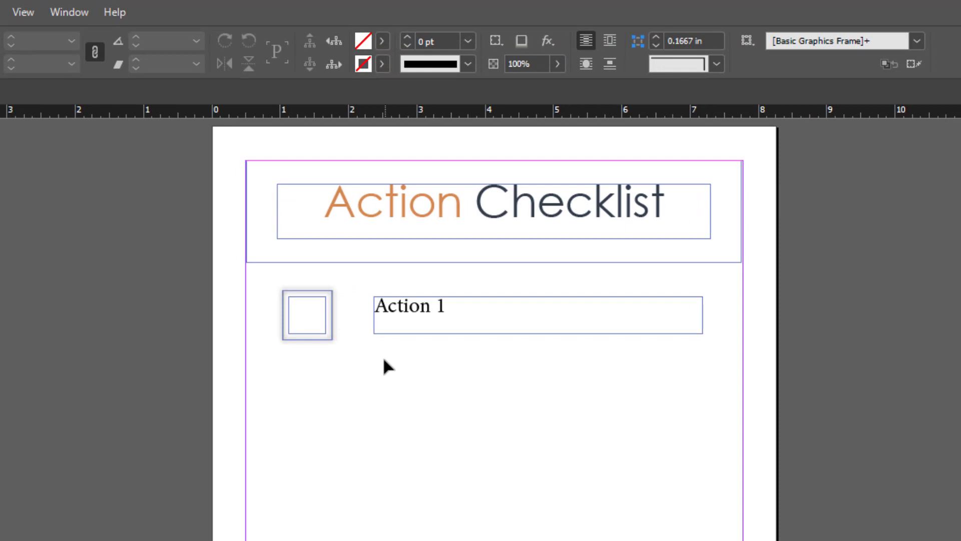
{"action": "mouse_move", "coordinate": [264, 281]}
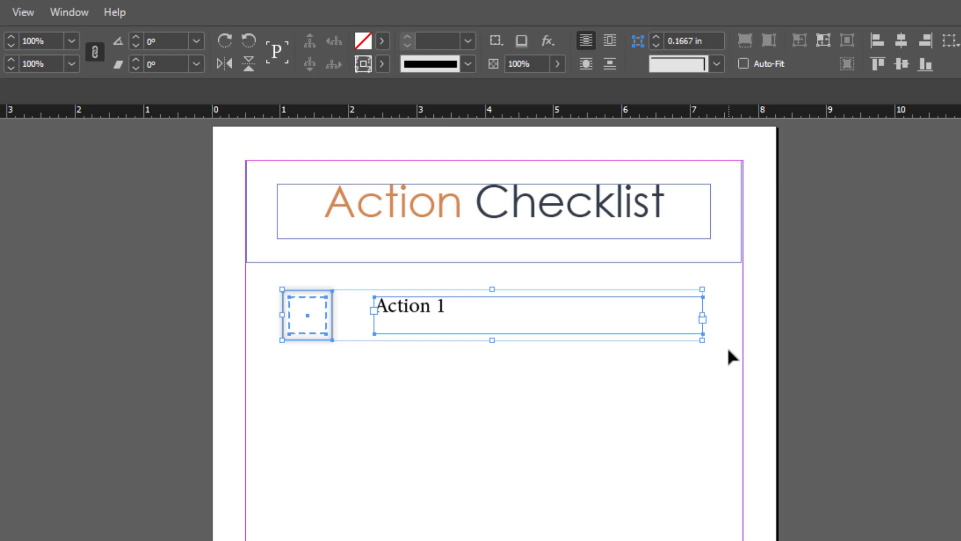
Step and Repeat the check box and label with Count 5 and 1.25 in vertical offset.
{"action": "key", "text": "ctrl+alt+u"}
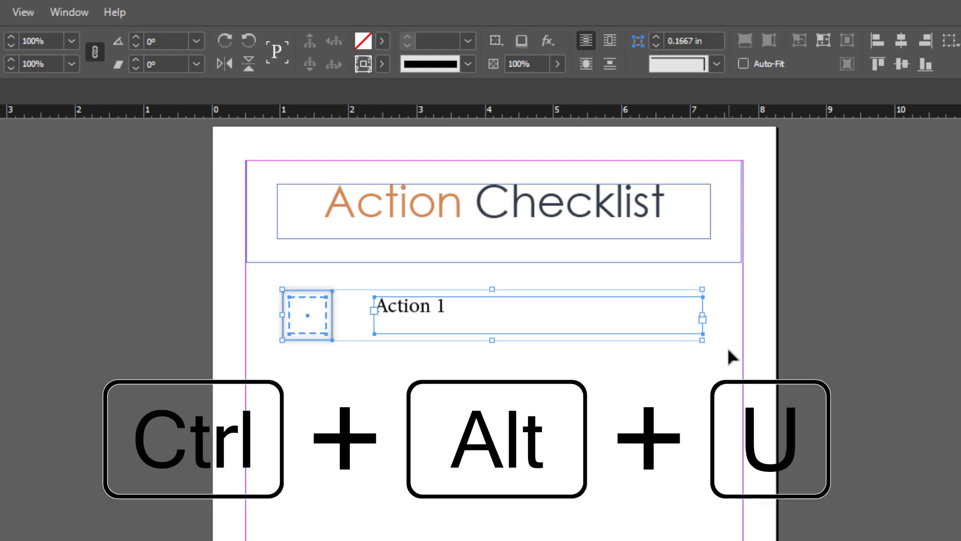
{"action": "key", "text": "ctrl+alt+u"}
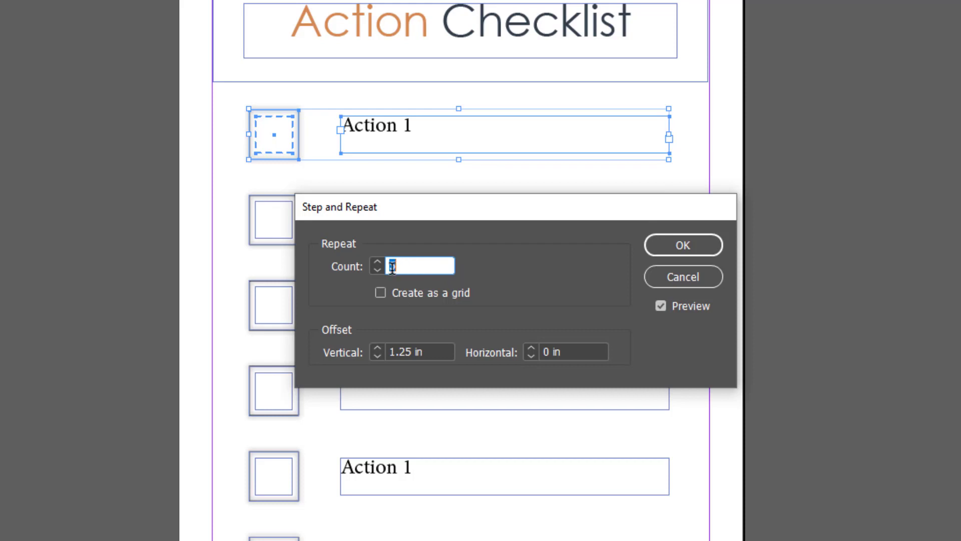
{"action": "type", "text": "5"}
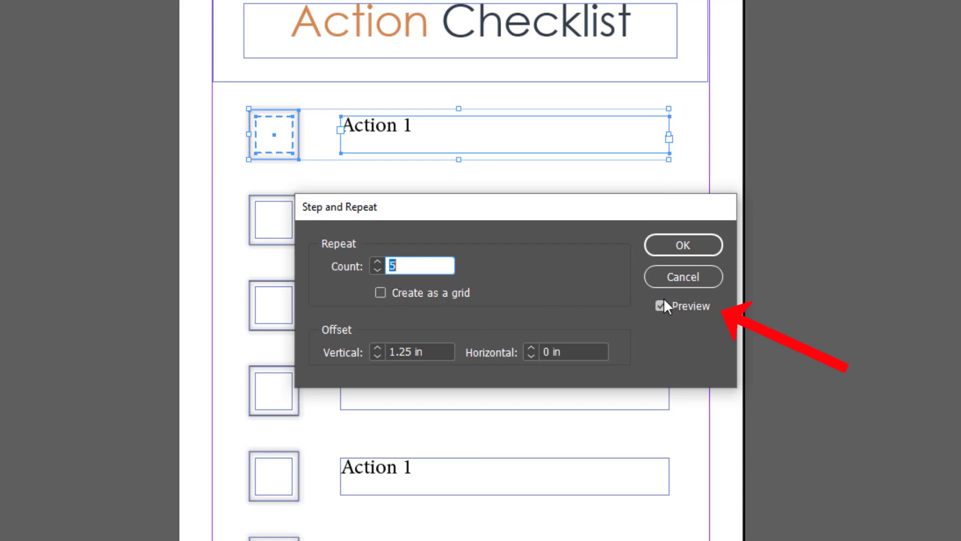
{"action": "left_click", "coordinate": [660, 306]}
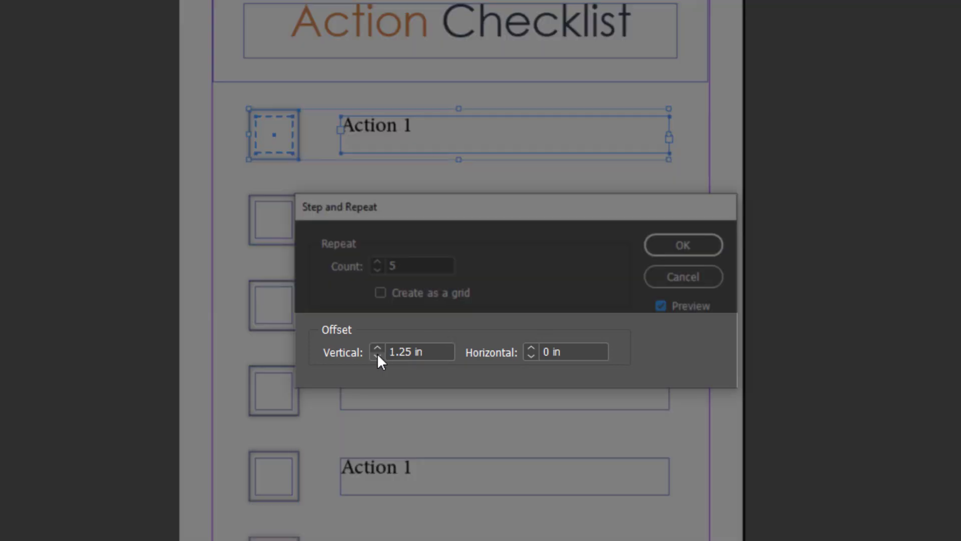
{"action": "left_click", "coordinate": [377, 355]}
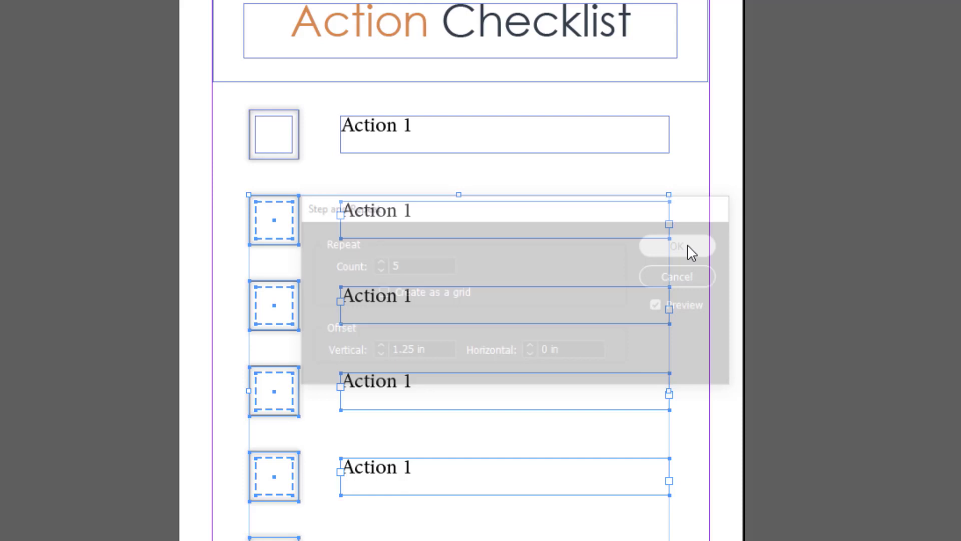
{"action": "left_click", "coordinate": [677, 245]}
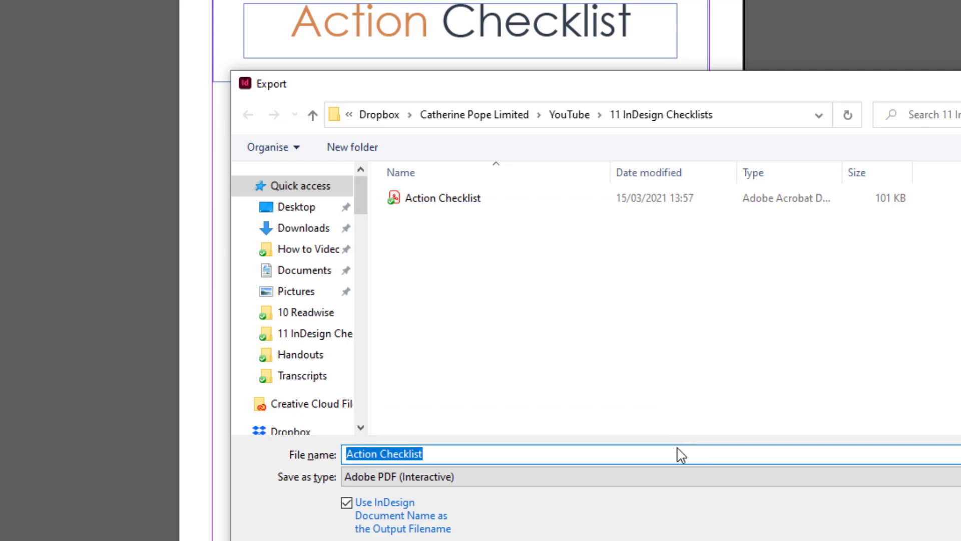
Export as 'Action Checklist' using the Adobe PDF (Interactive) format and save it.
{"action": "key", "text": "ctrl+e"}
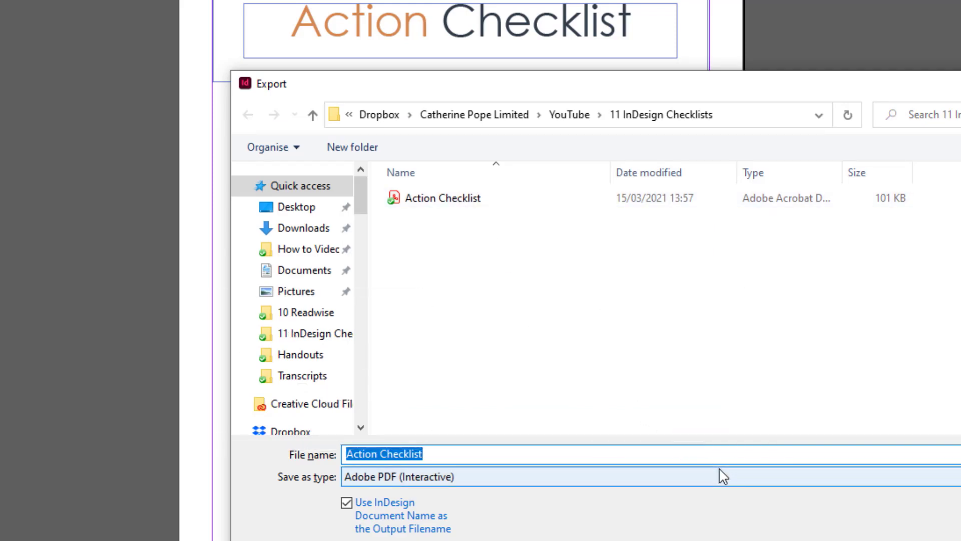
{"action": "left_click", "coordinate": [398, 476]}
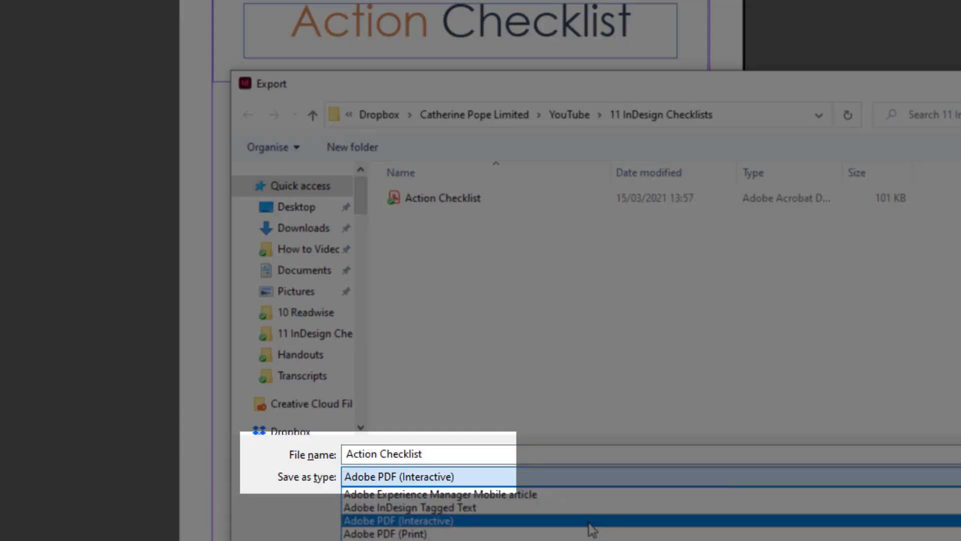
{"action": "left_click", "coordinate": [398, 476]}
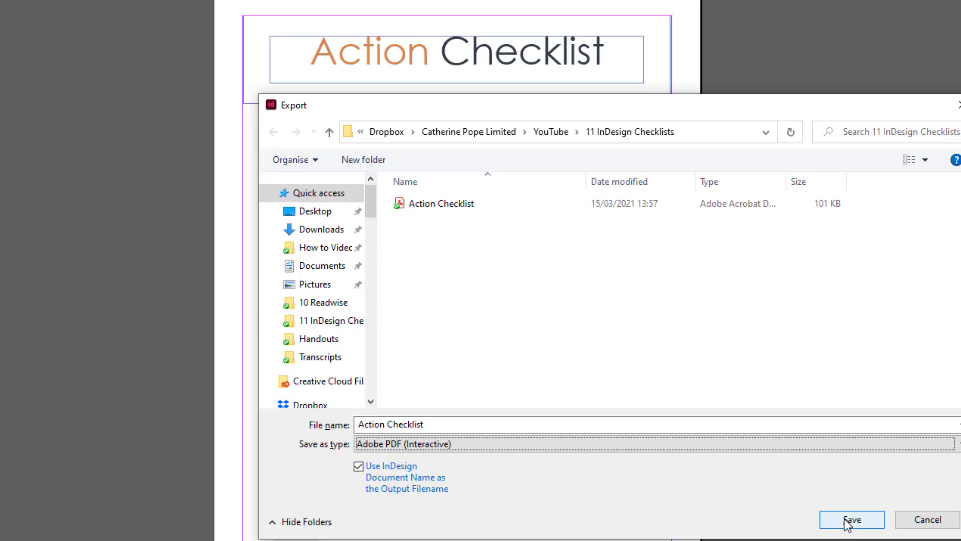
{"action": "left_click", "coordinate": [851, 519]}
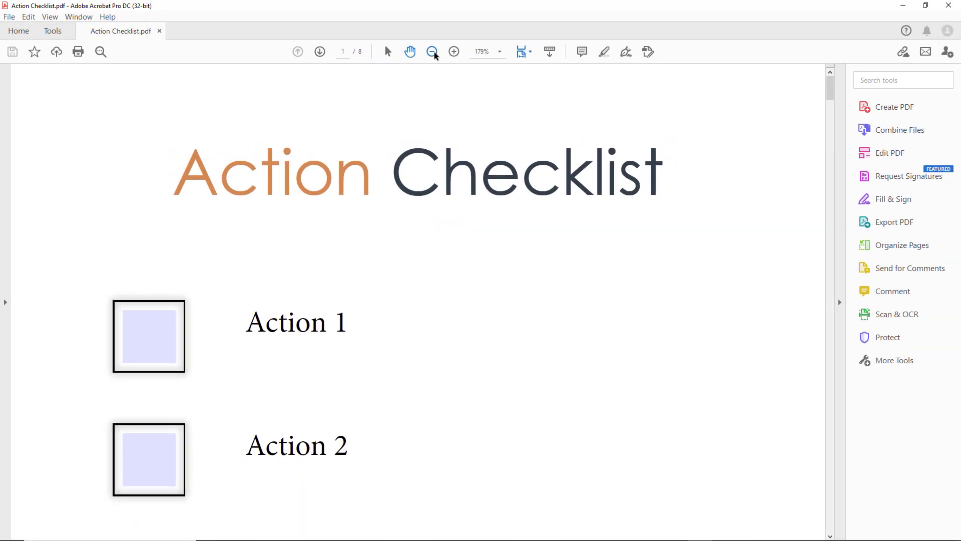
Zoom out to the full page and toggle several check boxes on and off to verify all six work.
{"action": "left_click", "coordinate": [433, 51]}
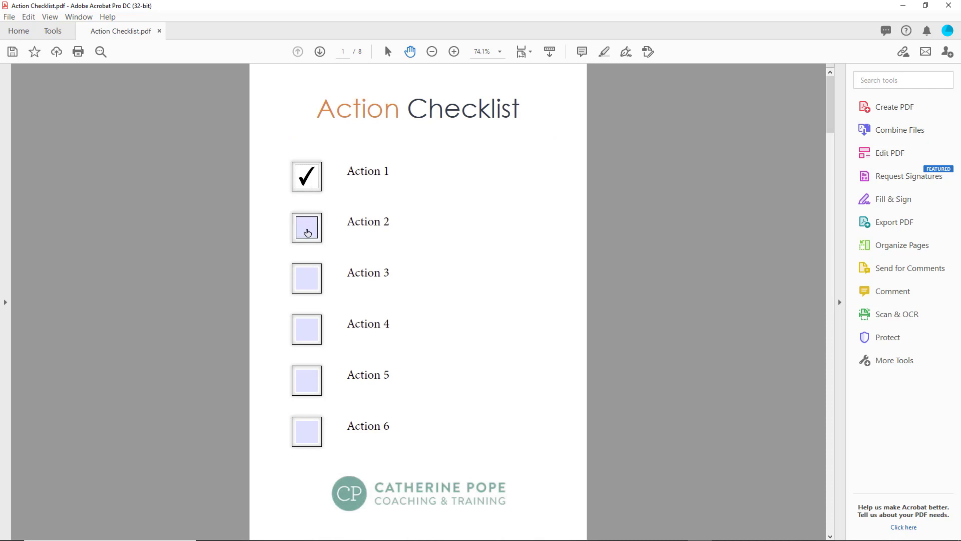
{"action": "left_click", "coordinate": [306, 329]}
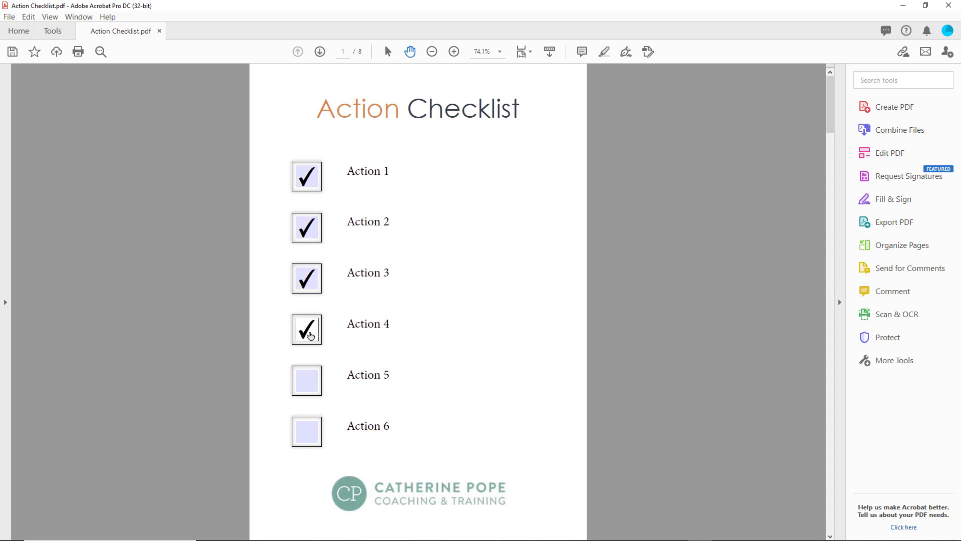
{"action": "left_click", "coordinate": [306, 381]}
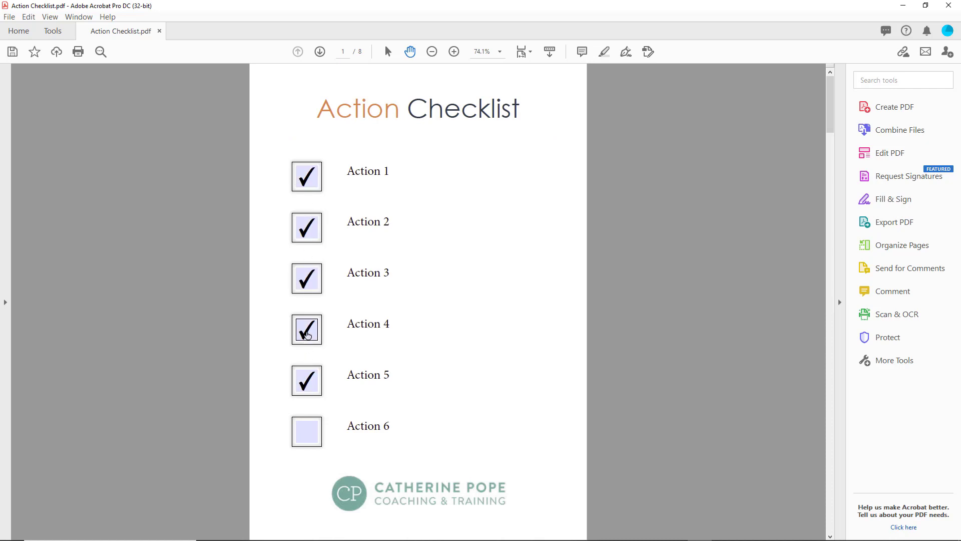
{"action": "left_click", "coordinate": [306, 278]}
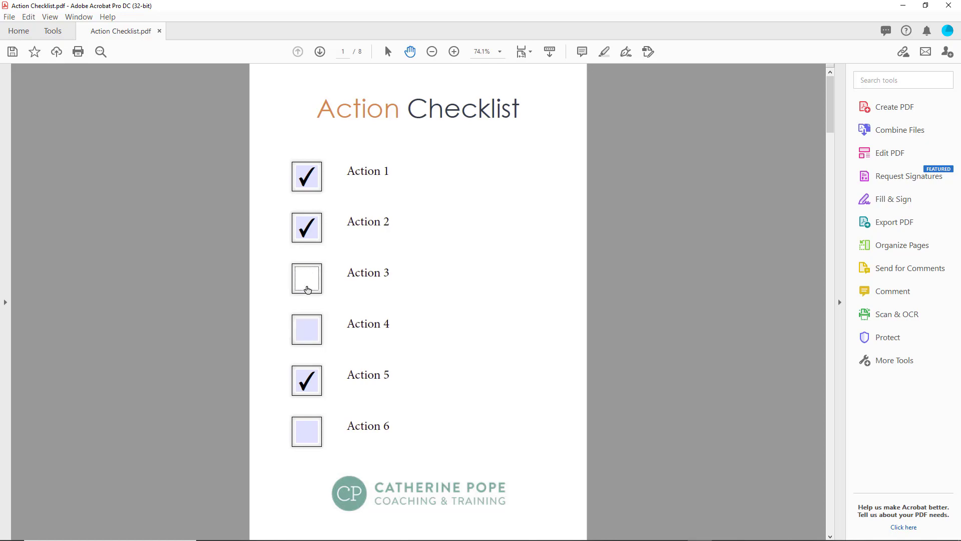